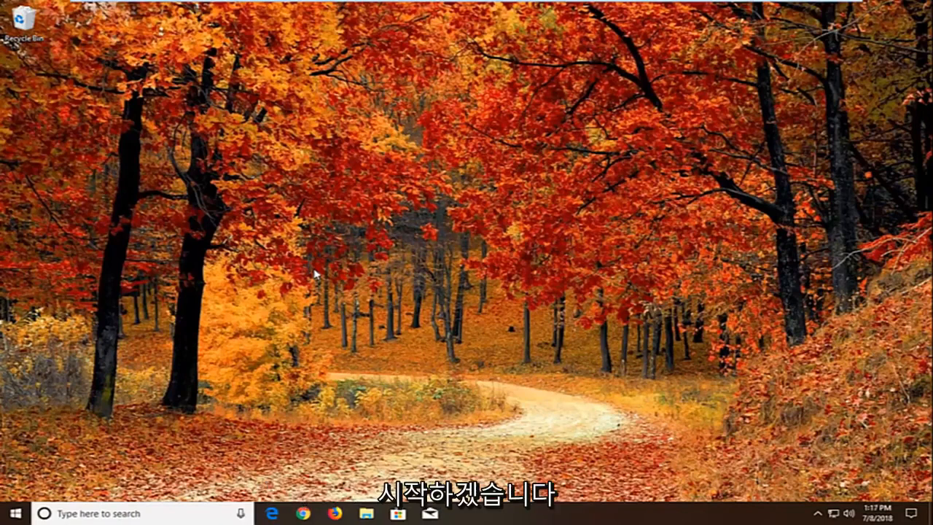
Step: Open the Services console and find Function Discovery Resource Publication
{"action": "left_click", "coordinate": [11, 513]}
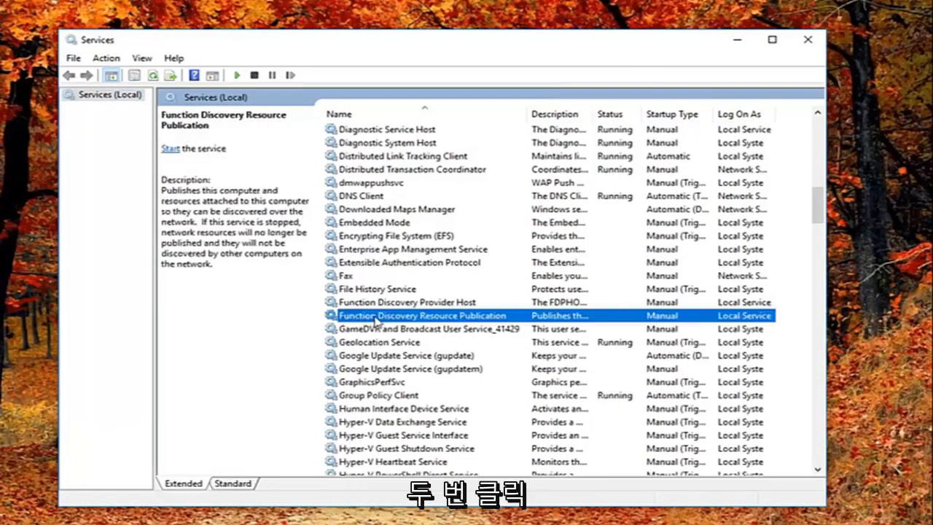
Step: Set Function Discovery Resource Publication's startup type to Automatic (Delayed Start)
{"action": "double_click", "coordinate": [415, 315]}
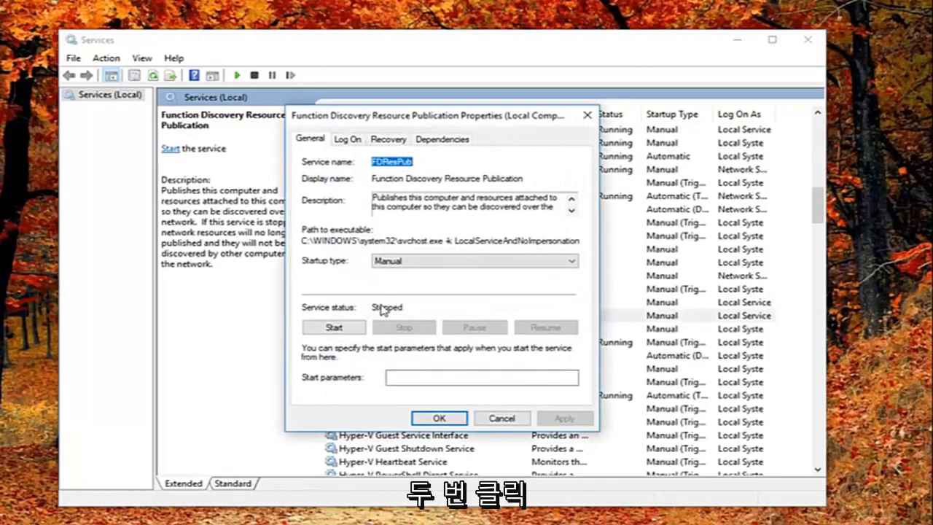
{"action": "mouse_move", "coordinate": [472, 116]}
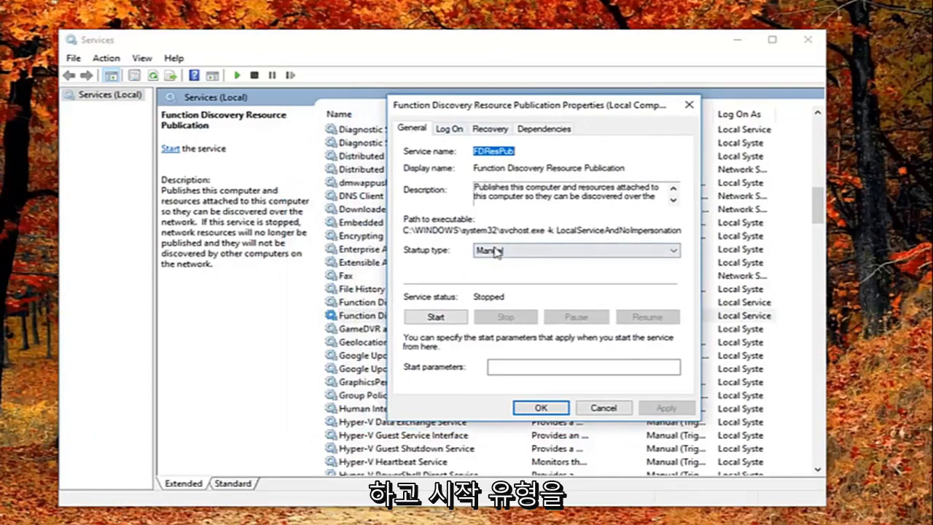
{"action": "left_click", "coordinate": [575, 250]}
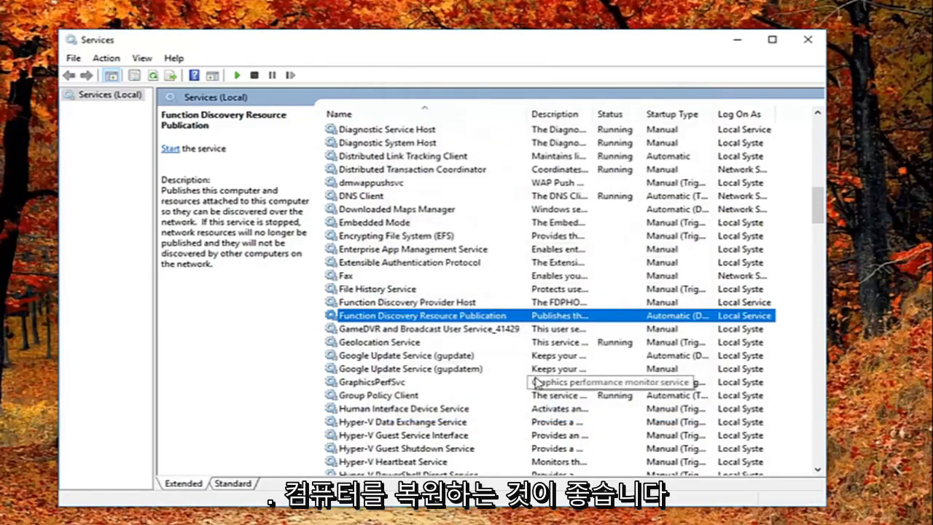
{"action": "mouse_move", "coordinate": [540, 368]}
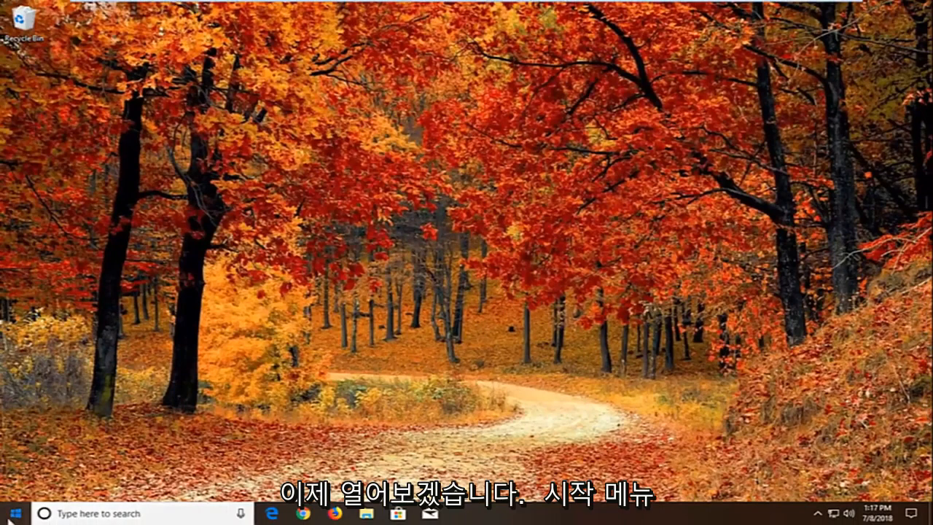
Step: Search 'windows update settings' and go to Windows Update Advanced options
{"action": "left_click", "coordinate": [11, 510]}
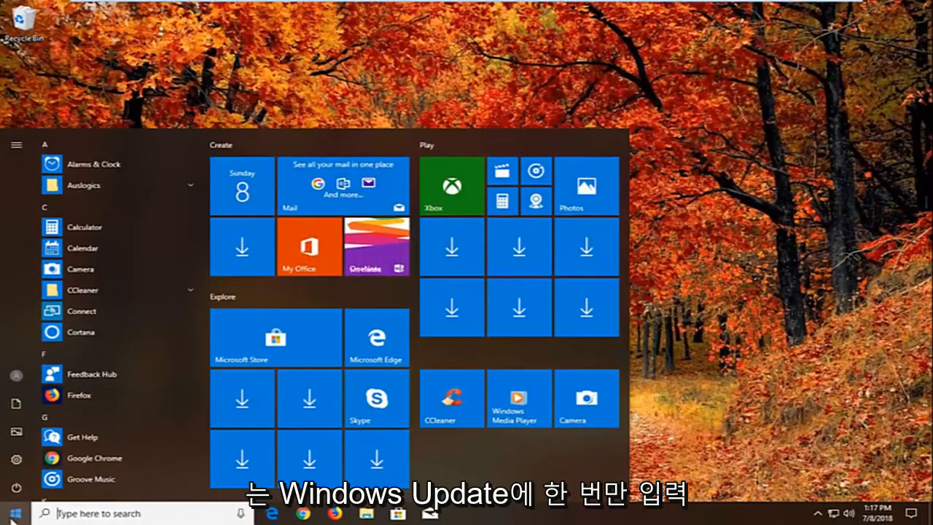
{"action": "type", "text": "windows update settings"}
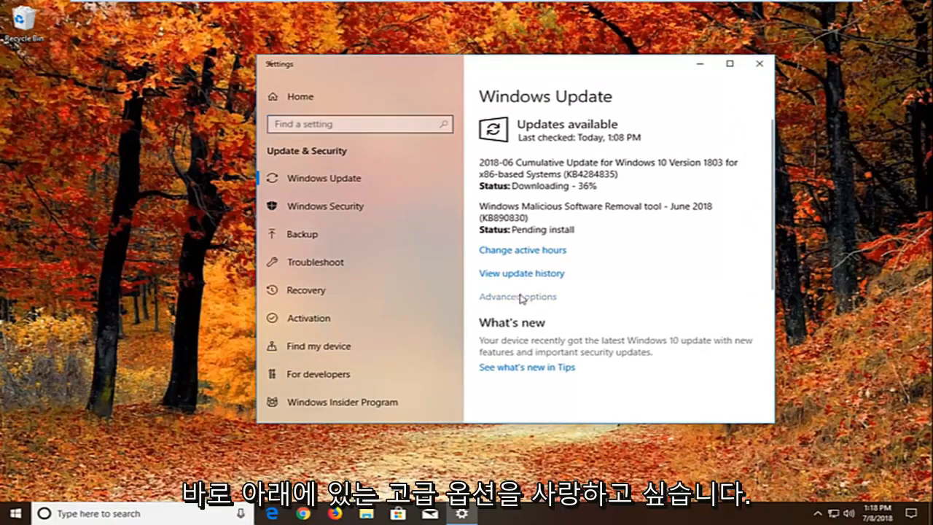
{"action": "left_click", "coordinate": [517, 297]}
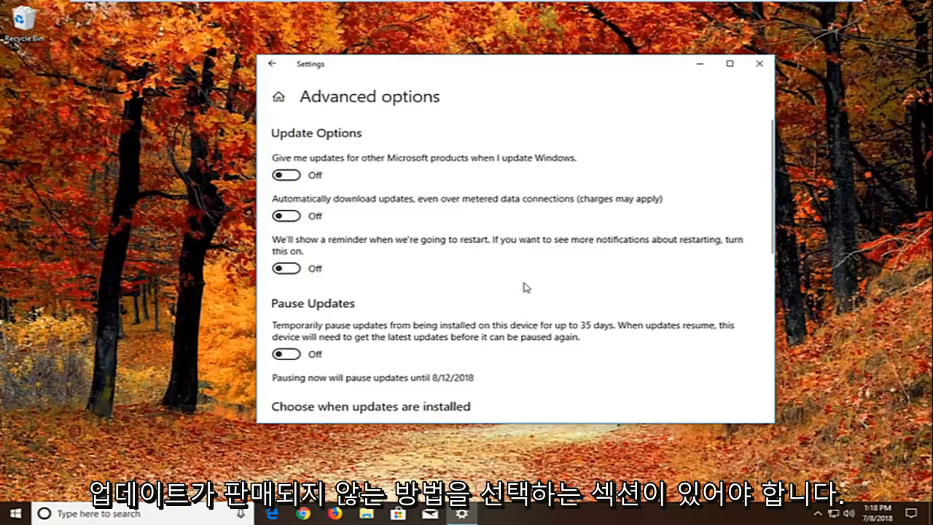
Step: Scroll down Advanced options and open the Delivery Optimization page
{"action": "scroll", "scroll_direction": "down", "scroll_amount": 3}
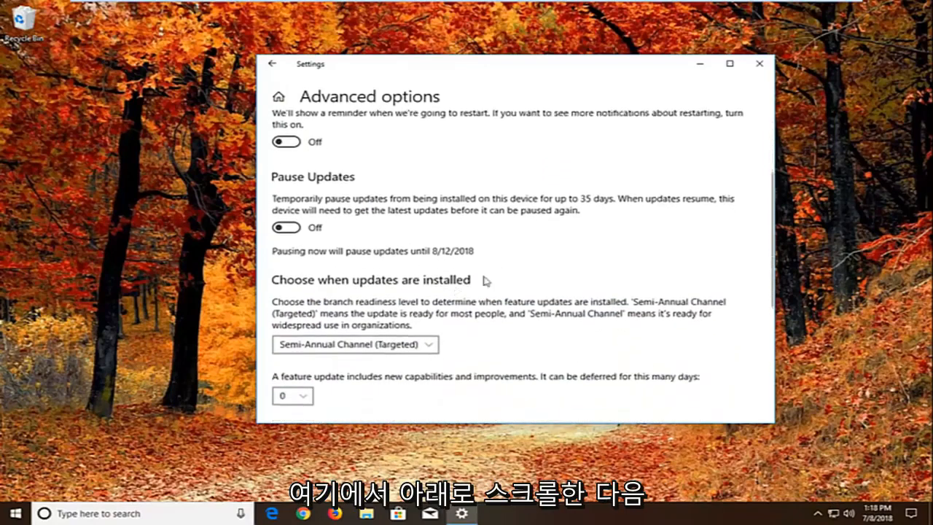
{"action": "scroll", "scroll_direction": "down", "scroll_amount": 3}
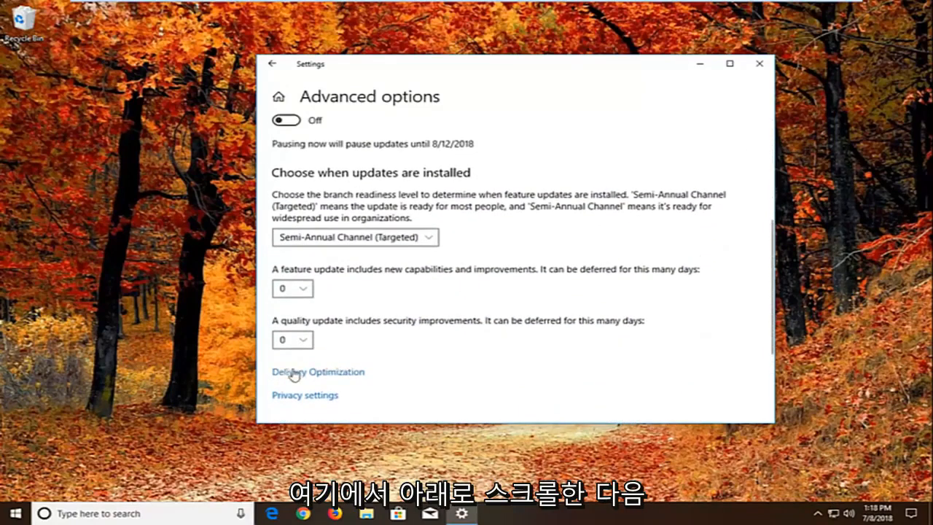
{"action": "left_click", "coordinate": [318, 372]}
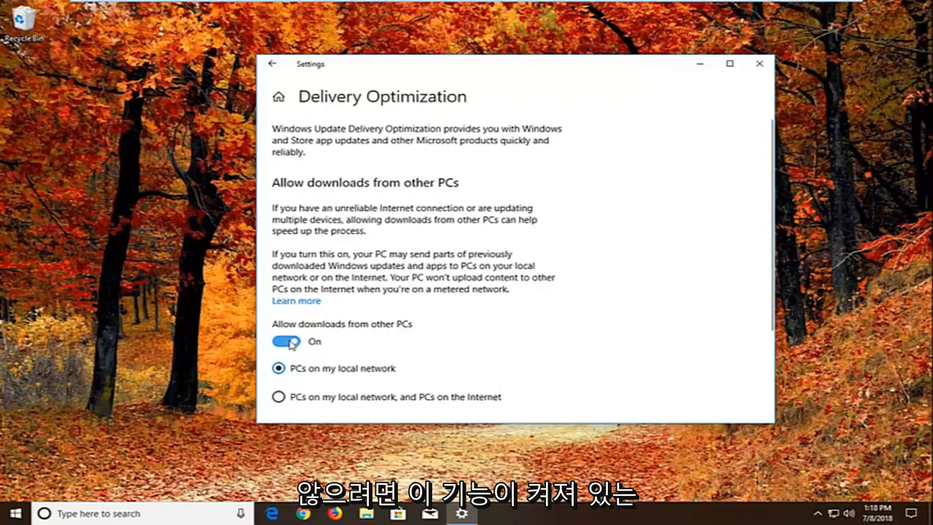
Step: Turn off 'Allow downloads from other PCs' and close Settings
{"action": "left_click", "coordinate": [286, 342]}
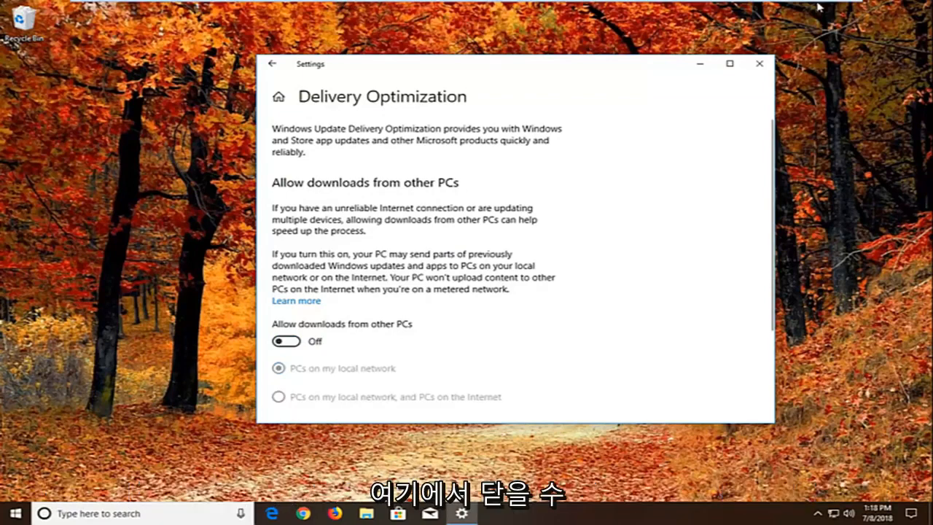
{"action": "left_click", "coordinate": [759, 64]}
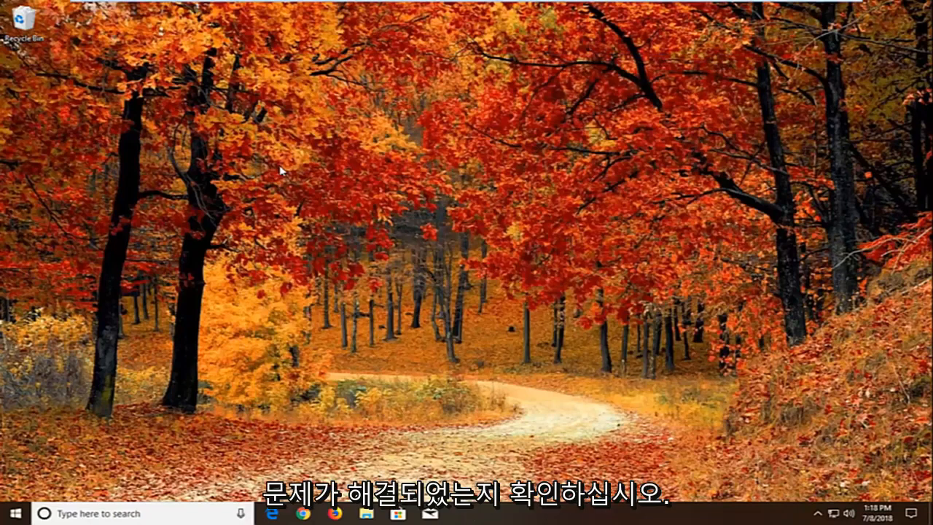
{"action": "mouse_move", "coordinate": [303, 155]}
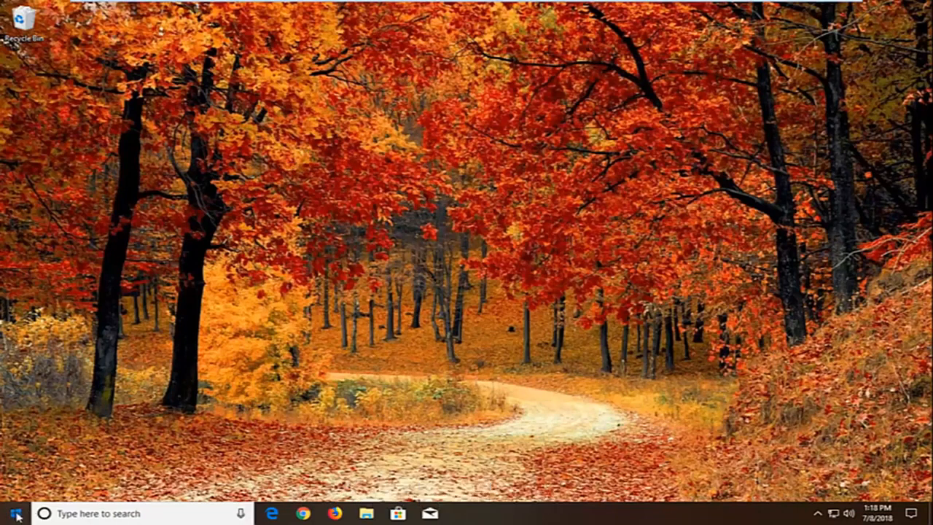
Step: Search 'troubleshoot', open Troubleshoot, and run the Windows Store Apps troubleshooter
{"action": "type", "text": "teroubleshoot"}
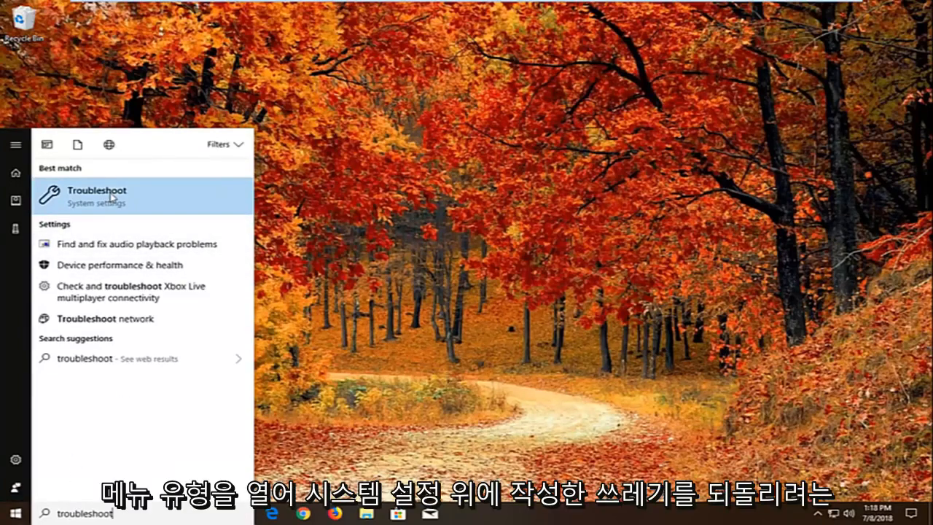
{"action": "left_click", "coordinate": [95, 191]}
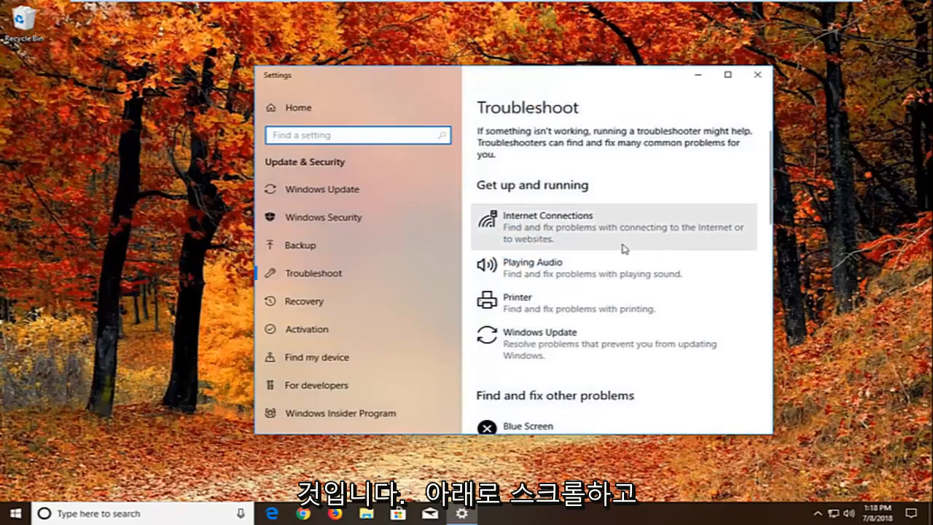
{"action": "scroll", "scroll_direction": "down", "scroll_amount": 3}
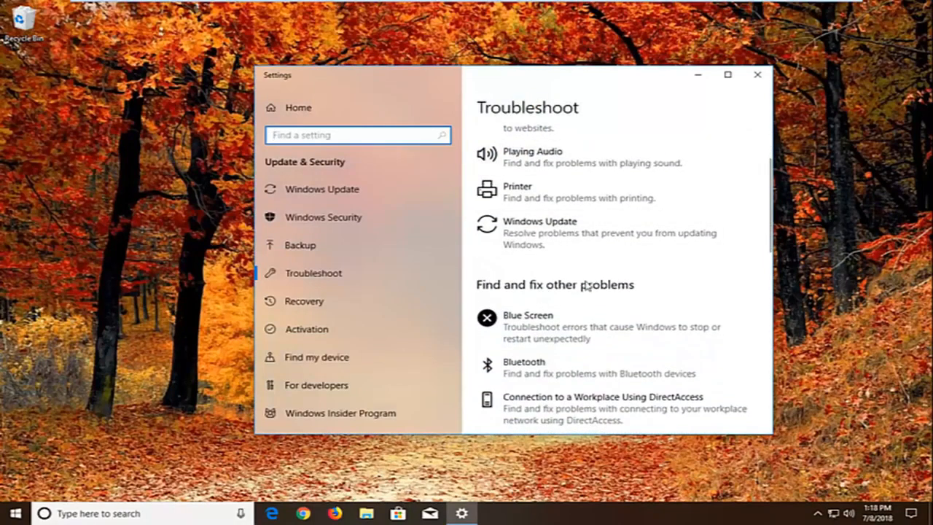
{"action": "scroll", "scroll_direction": "down", "scroll_amount": 3}
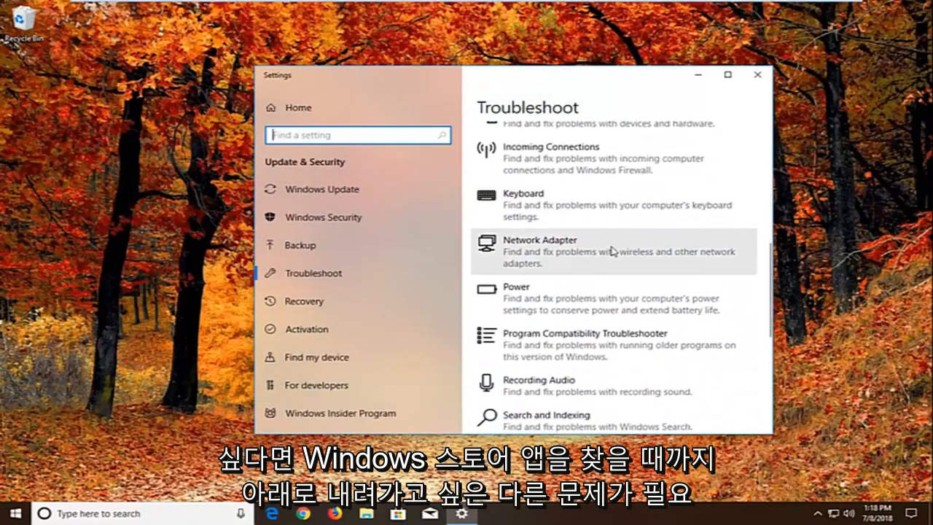
{"action": "scroll", "scroll_direction": "down", "scroll_amount": 3}
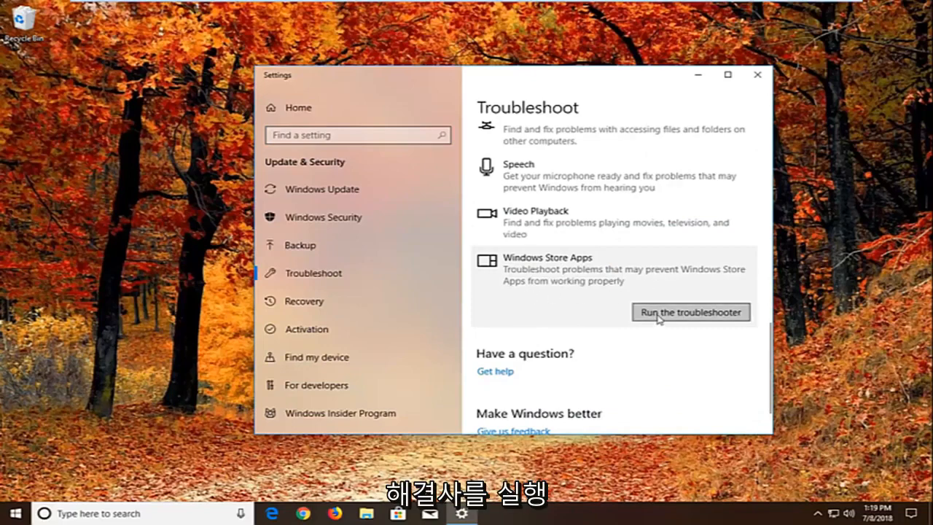
{"action": "left_click", "coordinate": [690, 312]}
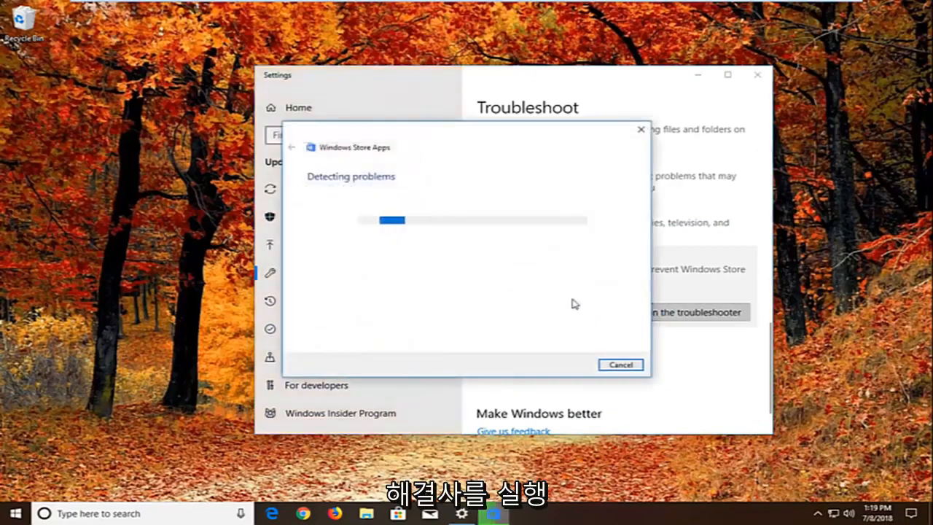
{"action": "mouse_move", "coordinate": [488, 281]}
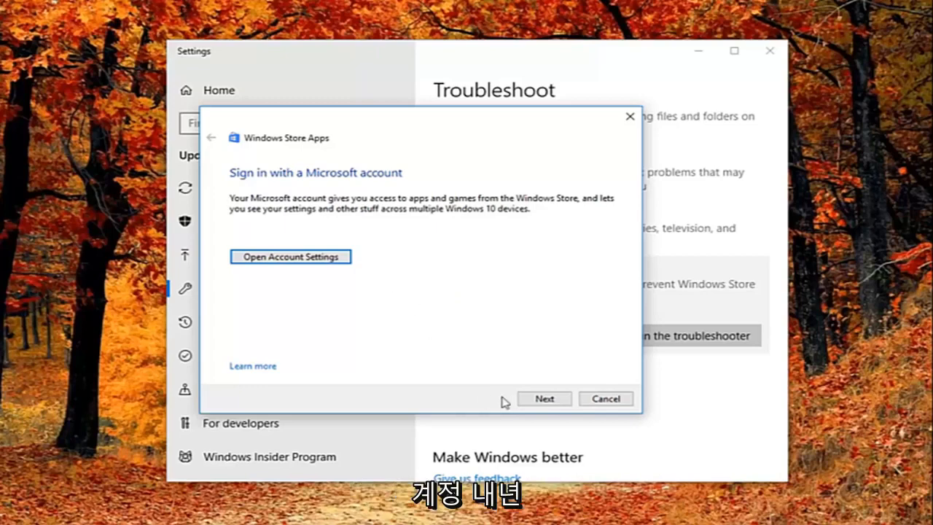
Step: Step through the Store Apps troubleshooter suggestions, close its results, and close Settings
{"action": "left_click", "coordinate": [544, 399]}
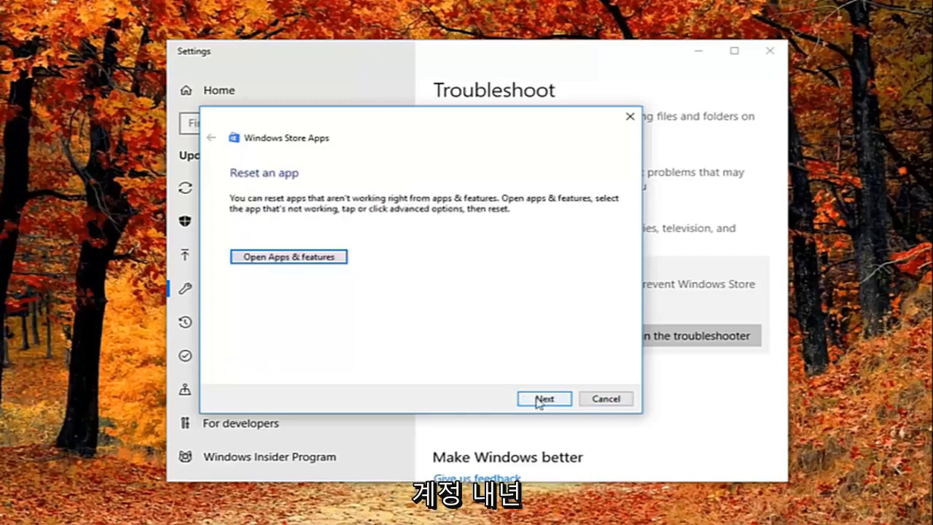
{"action": "mouse_move", "coordinate": [342, 285]}
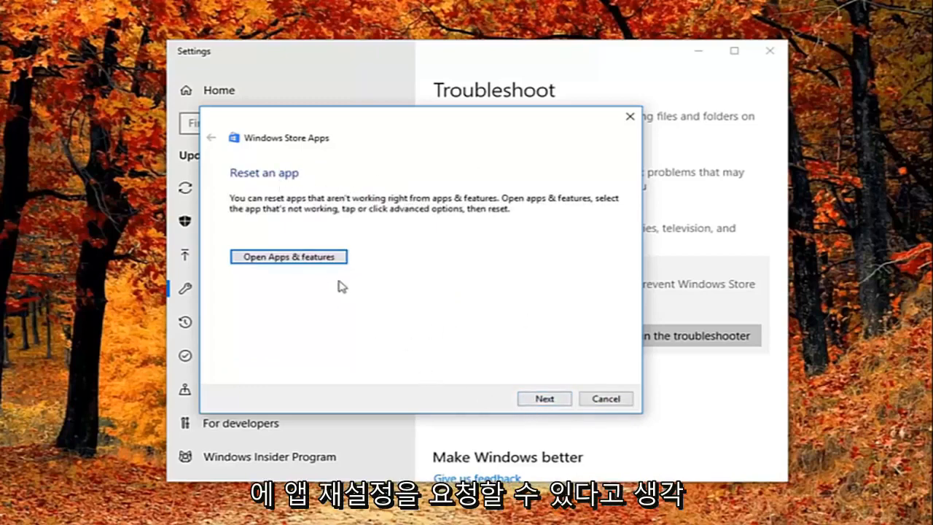
{"action": "mouse_move", "coordinate": [360, 216]}
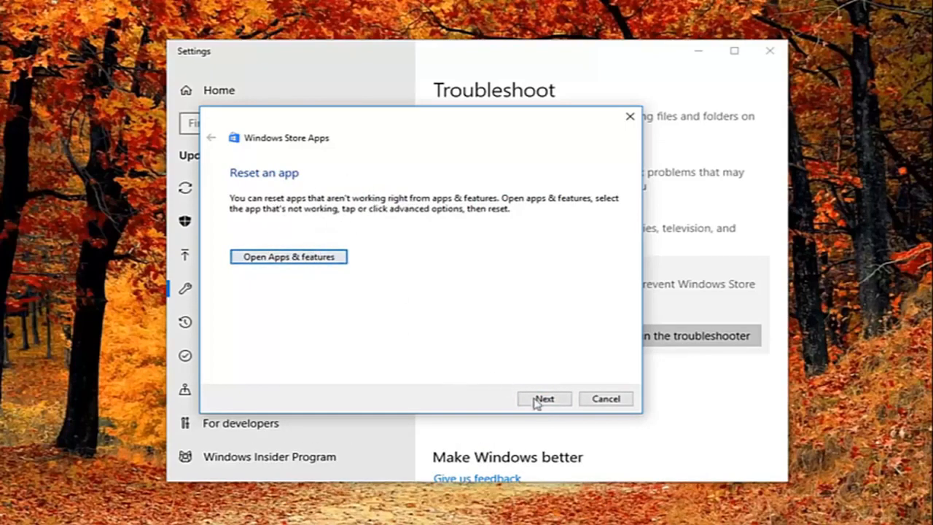
{"action": "left_click", "coordinate": [544, 399]}
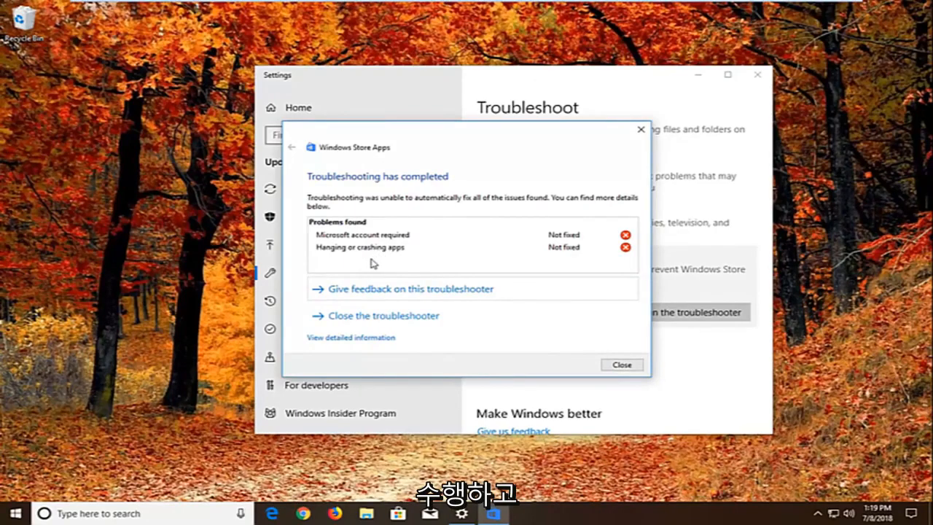
{"action": "left_click", "coordinate": [622, 365]}
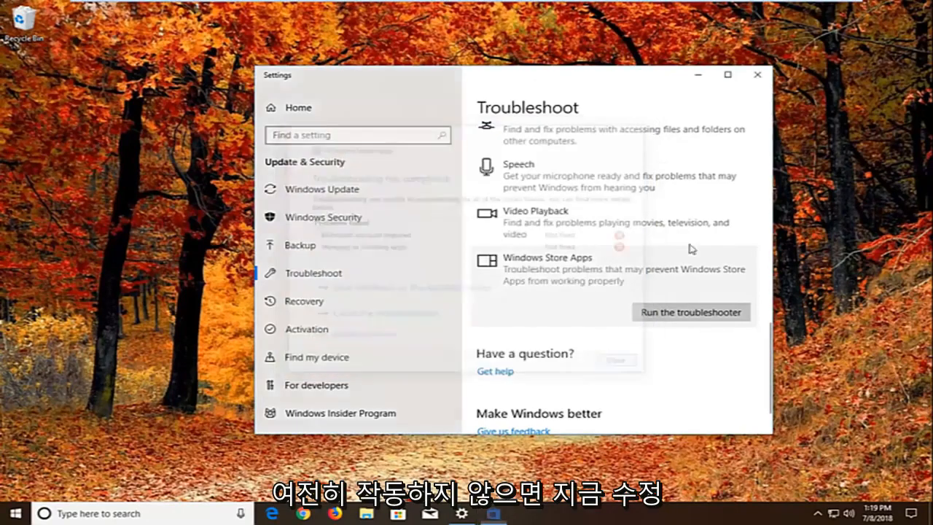
{"action": "left_click", "coordinate": [754, 76]}
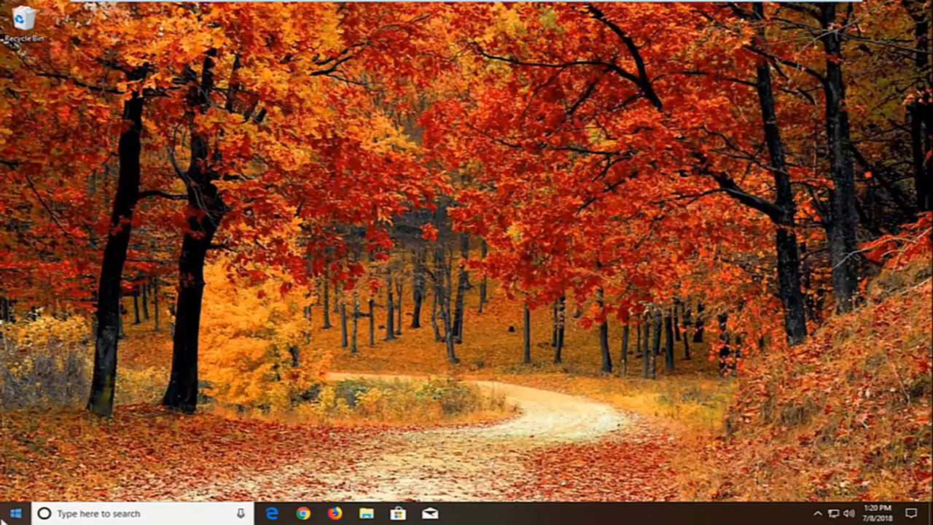
Step: Launch Component Services from Start search and expand it to the Computers folder
{"action": "left_click", "coordinate": [12, 512]}
{"action": "type", "text": "component services"}
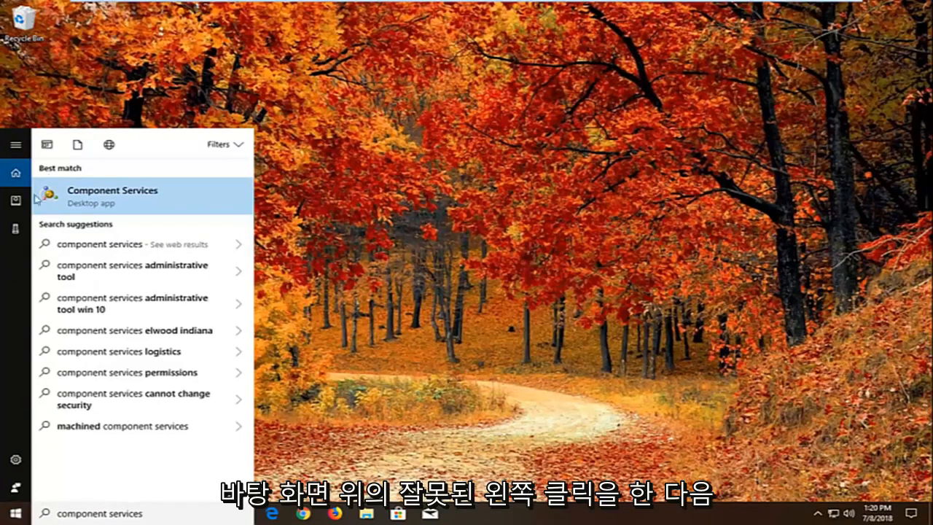
{"action": "left_click", "coordinate": [91, 202]}
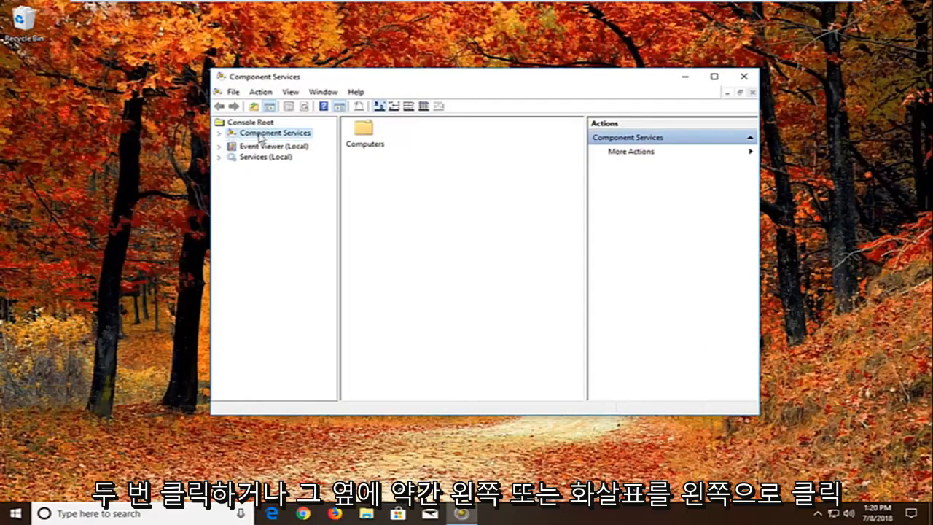
{"action": "left_click", "coordinate": [220, 132]}
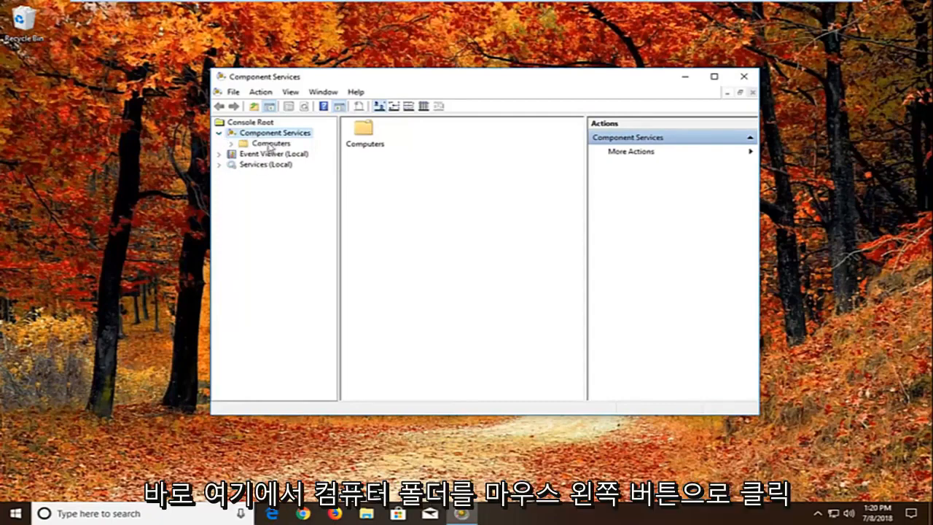
{"action": "left_click", "coordinate": [267, 143]}
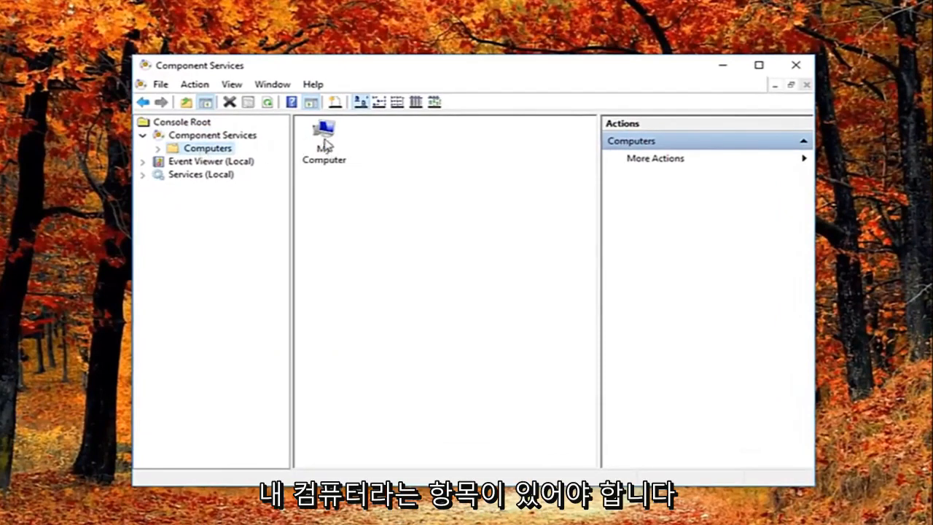
Step: Open My Computer's Properties on the Default Properties tab
{"action": "right_click", "coordinate": [324, 139]}
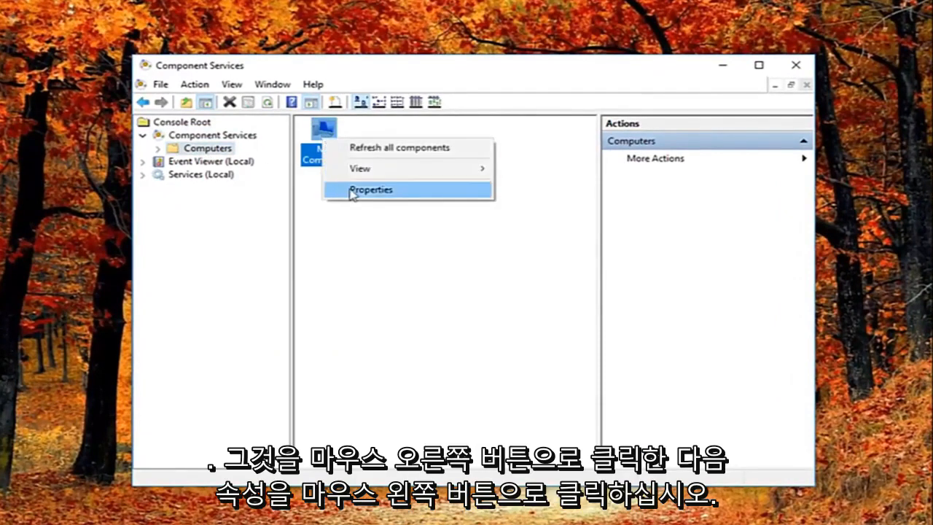
{"action": "left_click", "coordinate": [370, 190]}
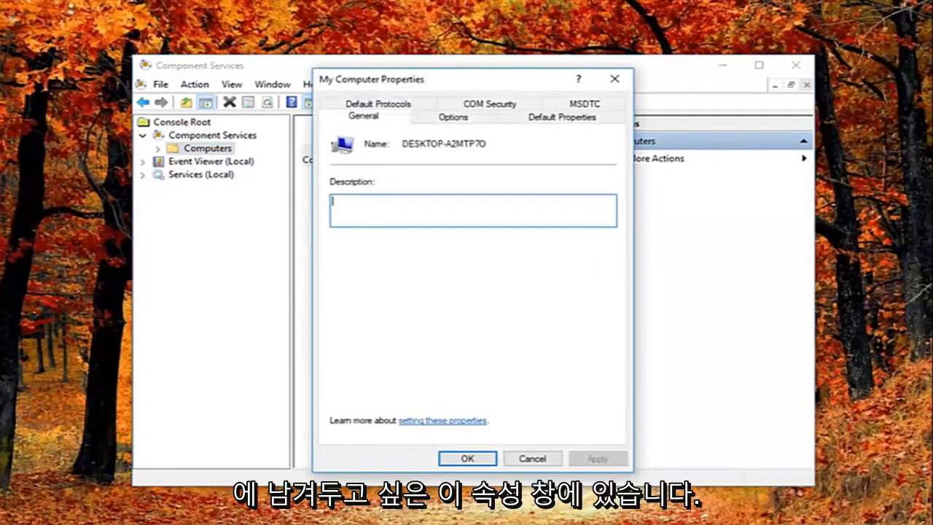
{"action": "left_click", "coordinate": [563, 116]}
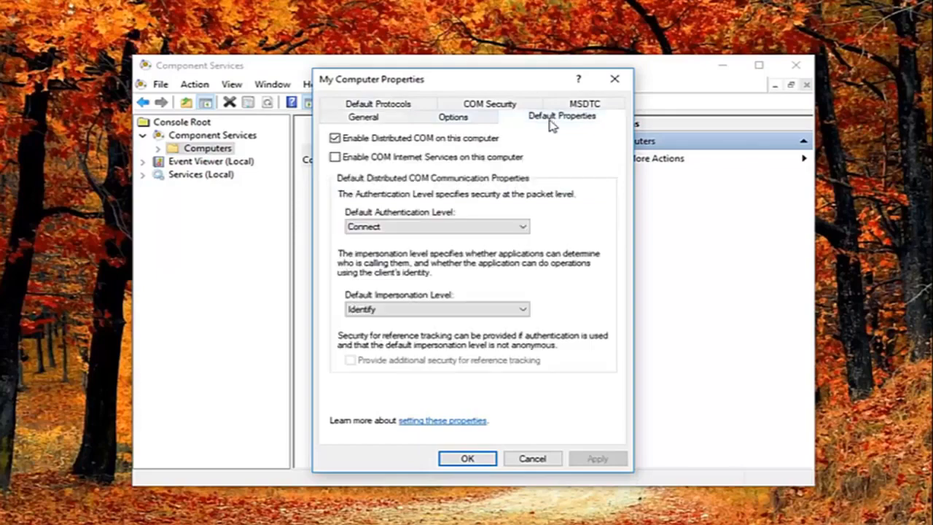
{"action": "mouse_move", "coordinate": [370, 151]}
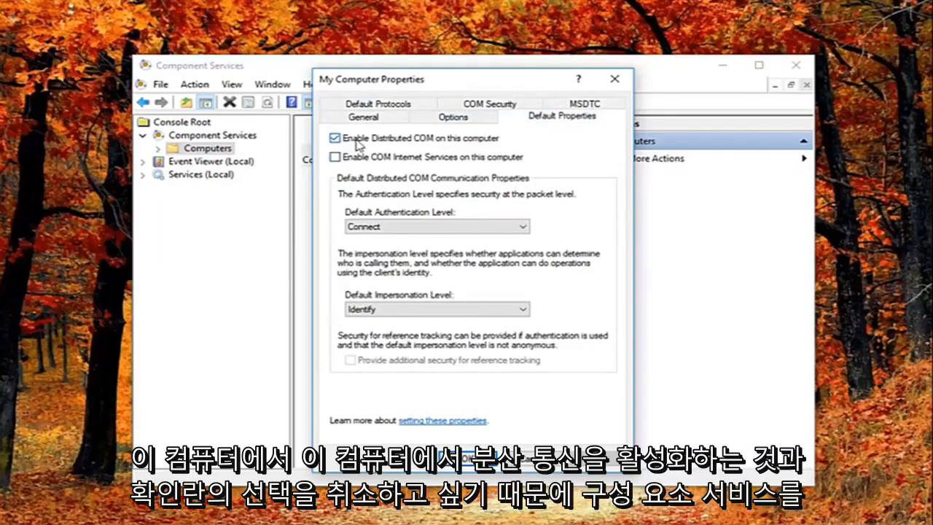
{"action": "mouse_move", "coordinate": [381, 144]}
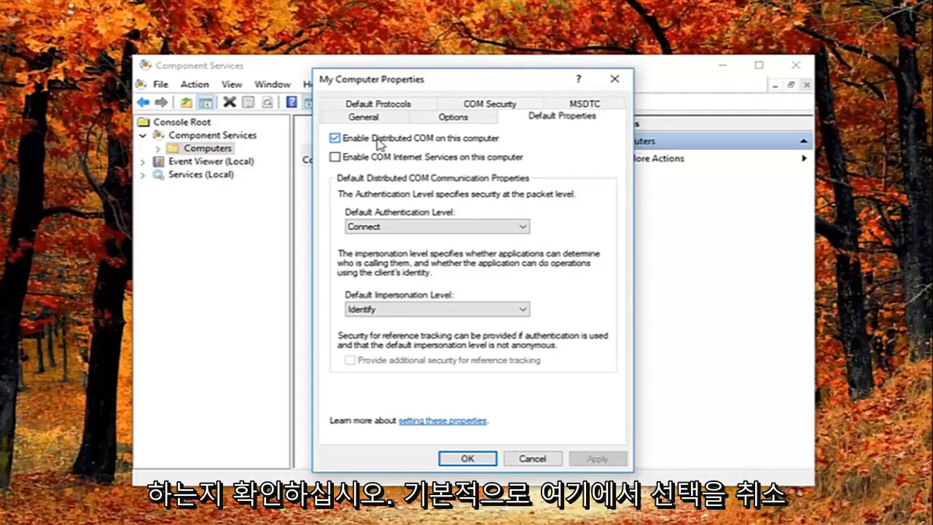
Step: Uncheck 'Enable Distributed COM on this computer', apply, confirm the warning, and close
{"action": "left_click", "coordinate": [336, 138]}
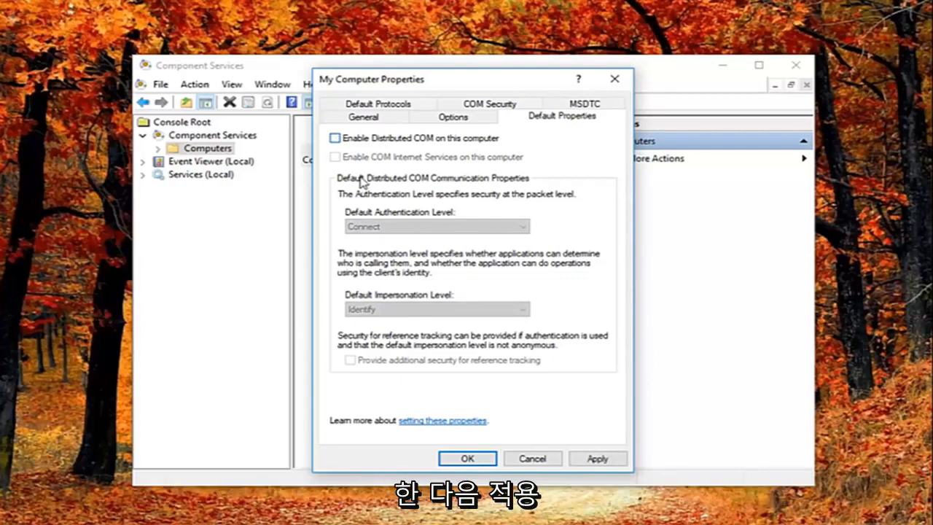
{"action": "left_click", "coordinate": [598, 458]}
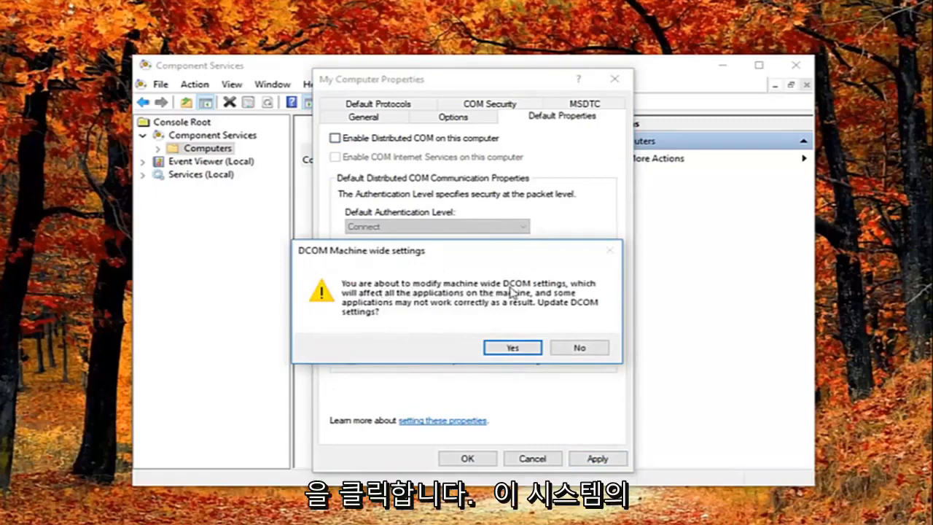
{"action": "mouse_move", "coordinate": [418, 309]}
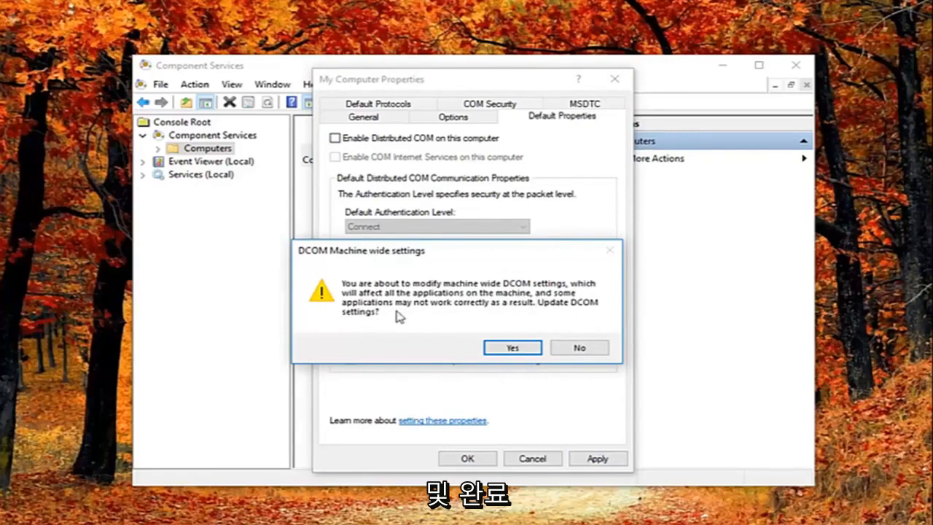
{"action": "mouse_move", "coordinate": [507, 310]}
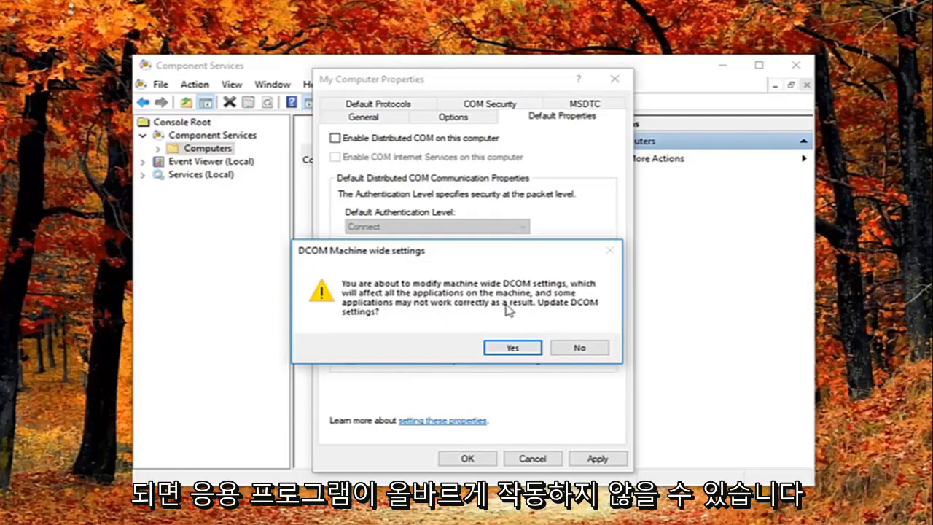
{"action": "mouse_move", "coordinate": [377, 349]}
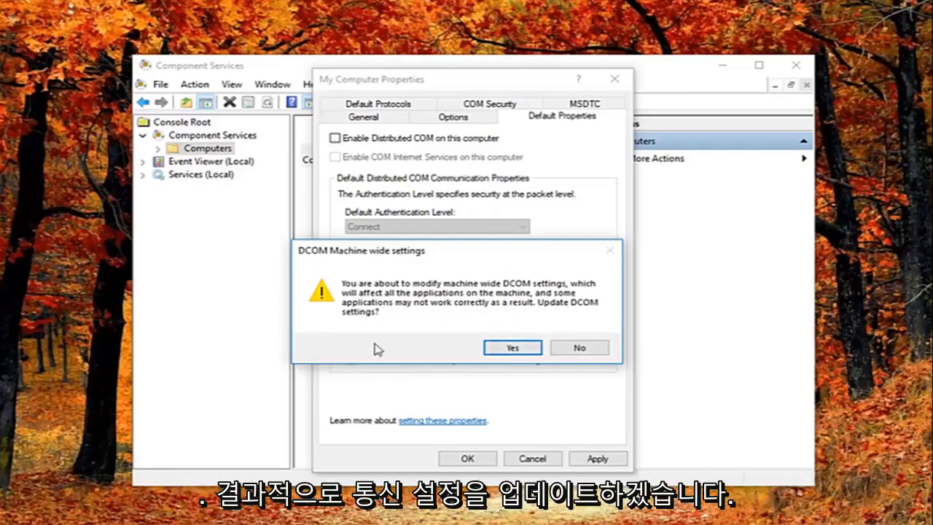
{"action": "left_click", "coordinate": [512, 347]}
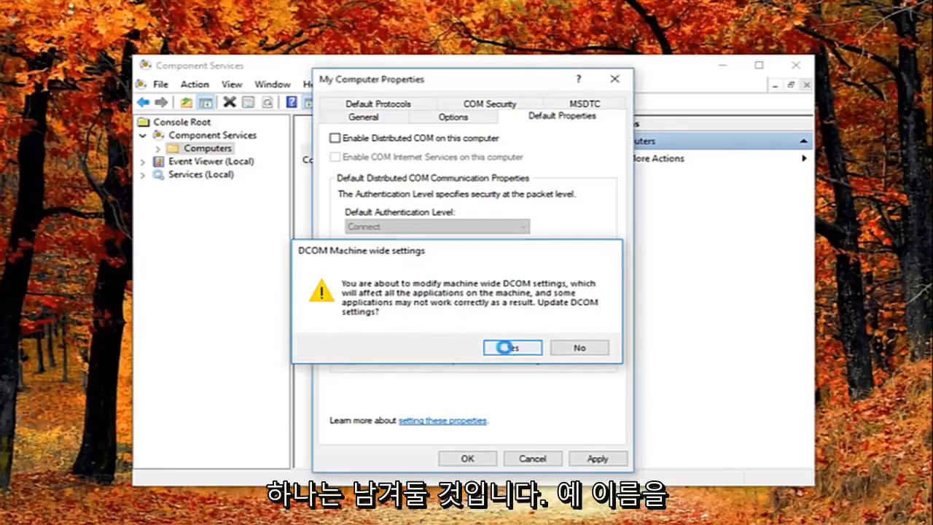
{"action": "left_click", "coordinate": [511, 348]}
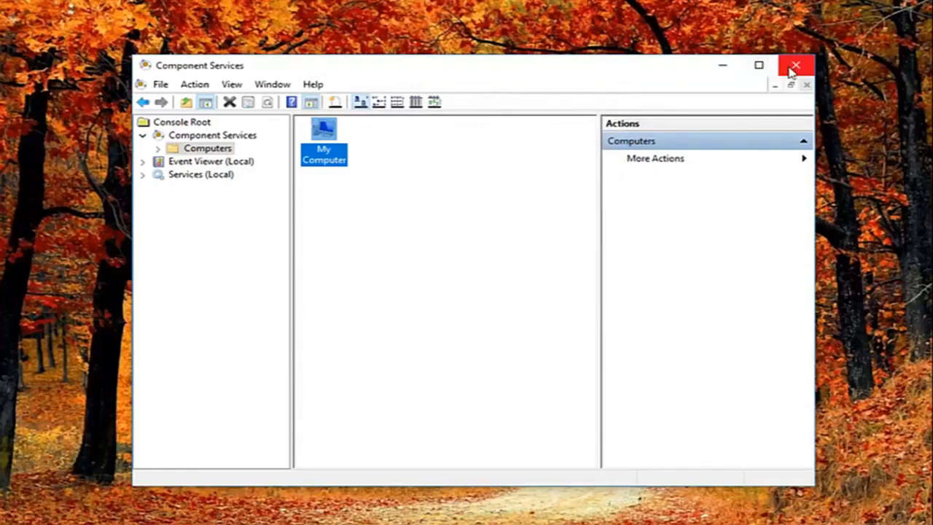
{"action": "mouse_move", "coordinate": [794, 86]}
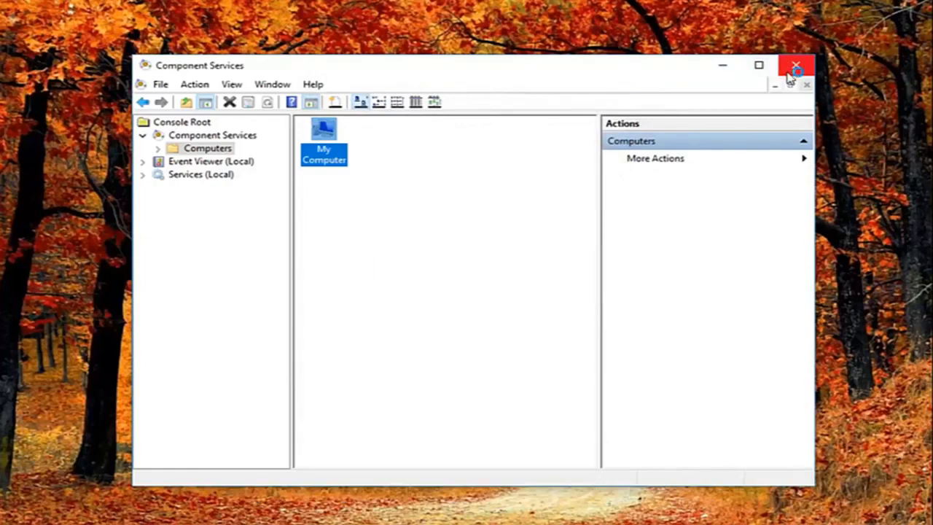
Step: Close the Component Services console, leaving an empty desktop
{"action": "left_click", "coordinate": [793, 67]}
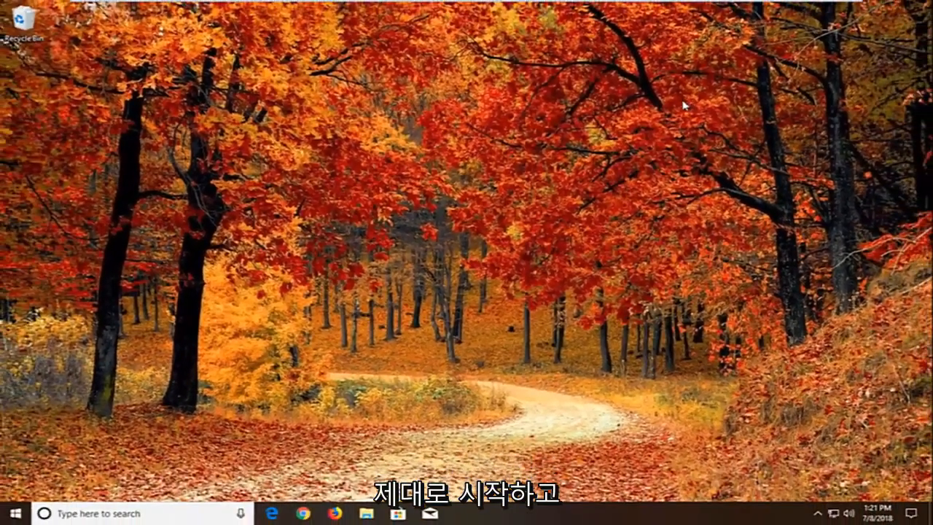